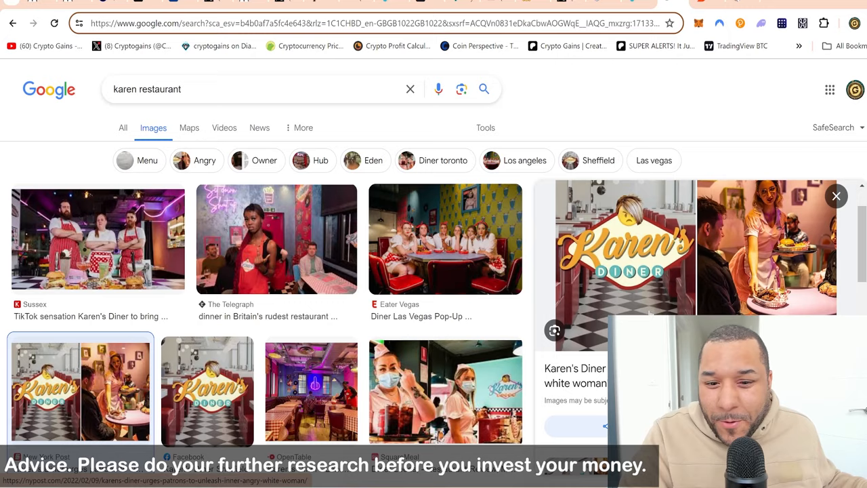
- Browse the 'karen restaurant' Google Images results, then go to the karenfckoff.com token site
{"action": "scroll", "scroll_direction": "down", "scroll_amount": 3}
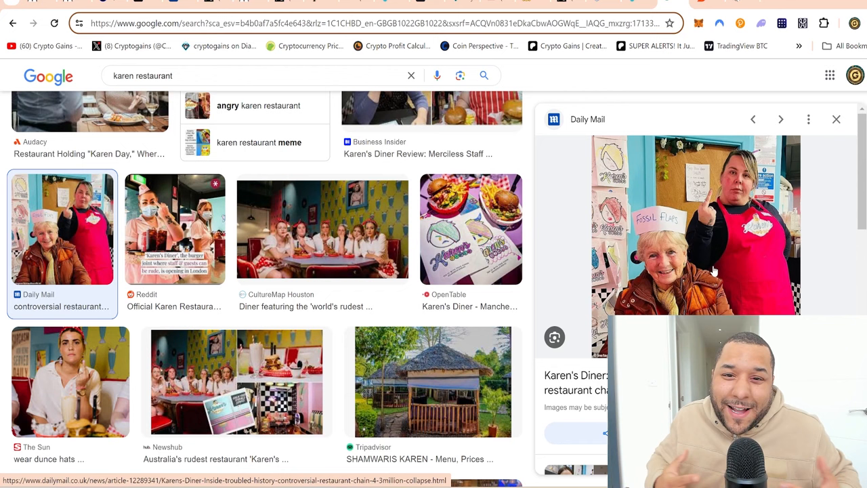
{"action": "scroll", "scroll_direction": "down", "scroll_amount": 3}
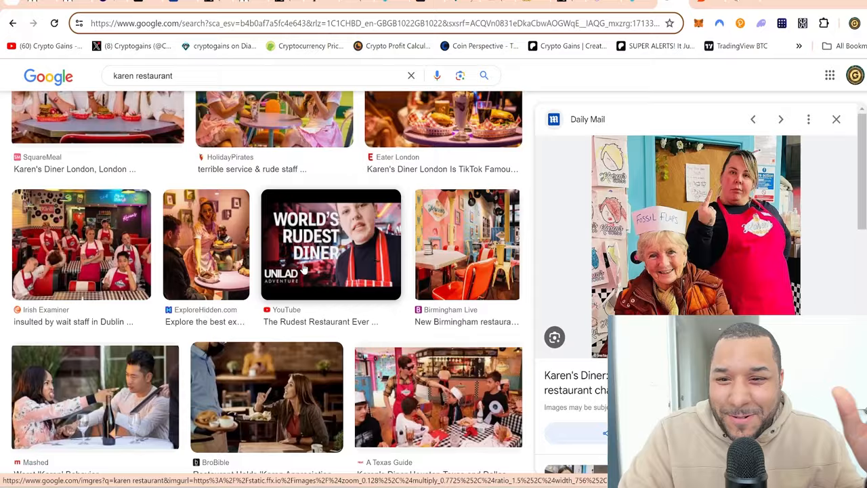
{"action": "left_click", "coordinate": [271, 23]}
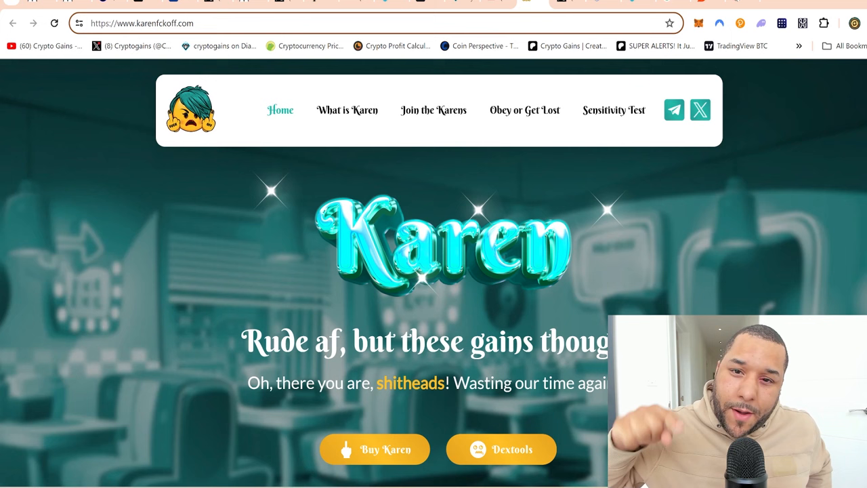
- Open the KAREN/SOL pair on DEXTools and review its pool stats and trade history
{"action": "left_click", "coordinate": [501, 449]}
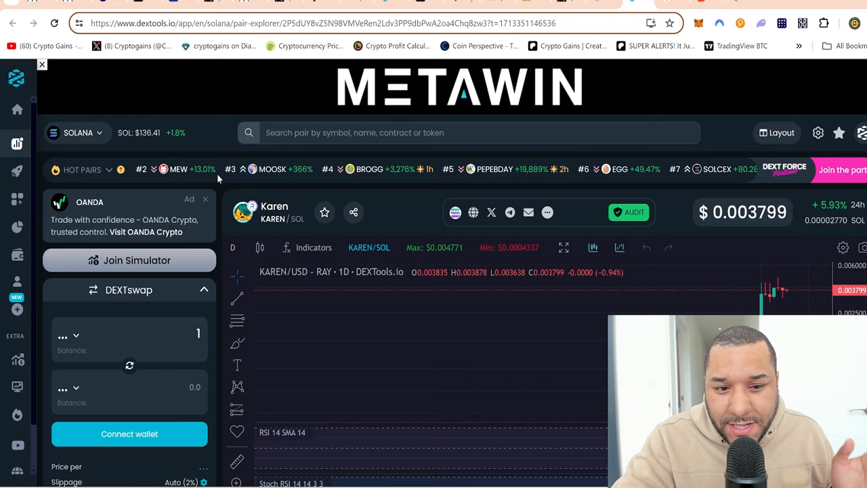
{"action": "scroll", "scroll_direction": "down", "scroll_amount": 3}
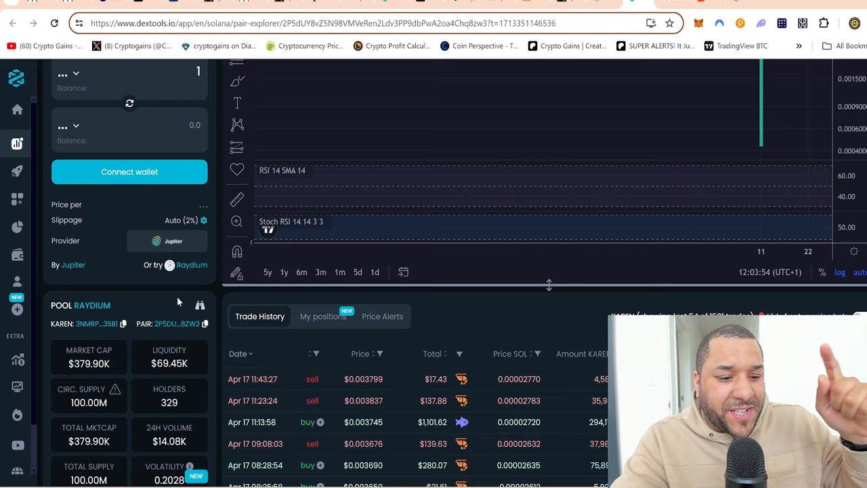
{"action": "scroll", "scroll_direction": "up", "scroll_amount": 3}
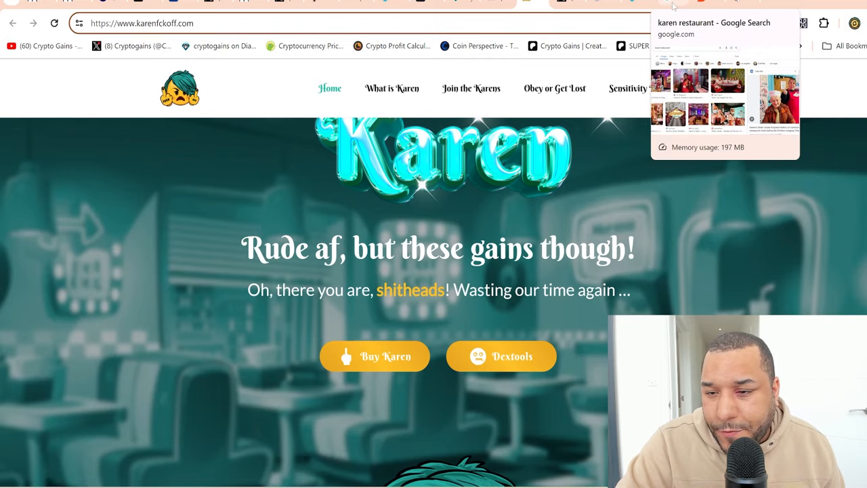
- Return to the 'karen restaurant' Google Images results and scroll through more Karen's Diner pictures
{"action": "left_click", "coordinate": [713, 23]}
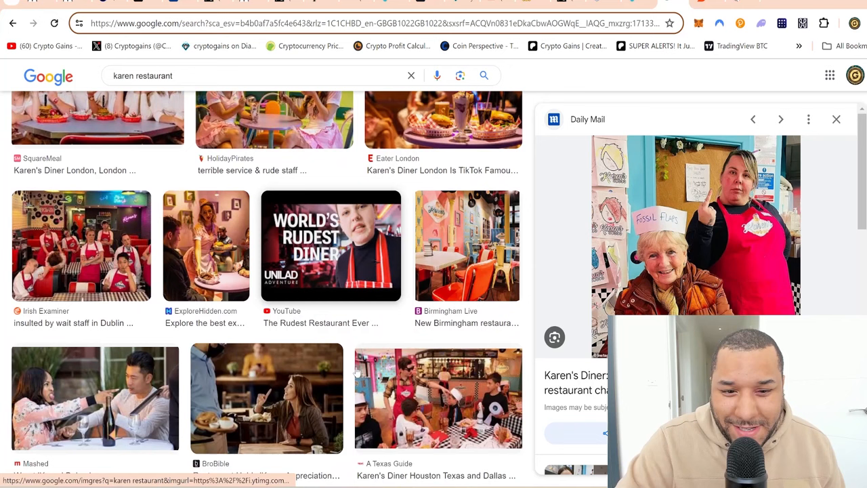
{"action": "scroll", "scroll_direction": "down", "scroll_amount": 3}
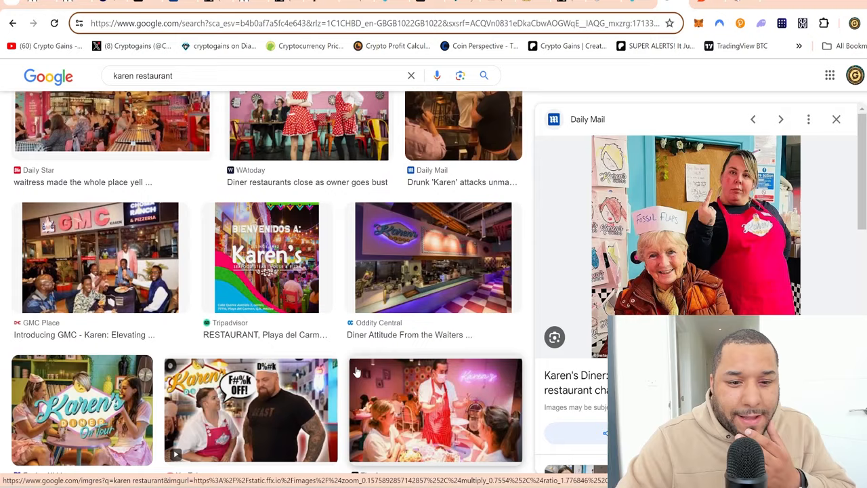
{"action": "scroll", "scroll_direction": "down", "scroll_amount": 3}
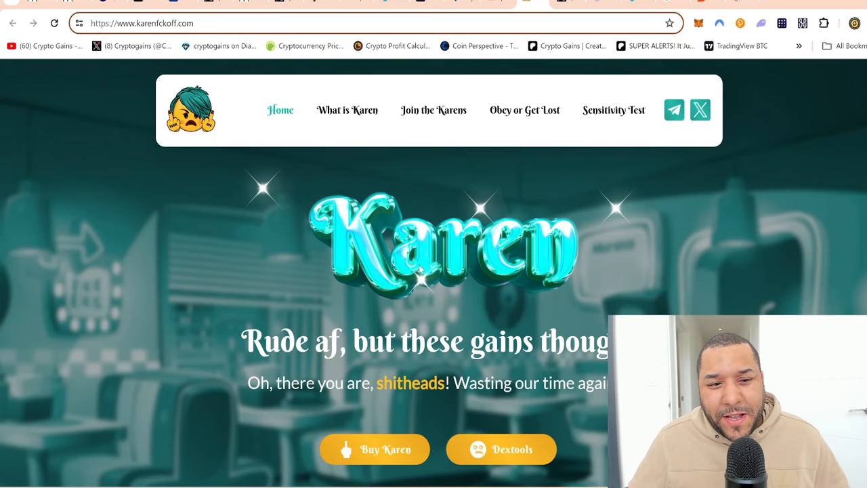
- Scroll through the Karen hero banner on karenfckoff.com
{"action": "scroll", "scroll_direction": "down", "scroll_amount": 3}
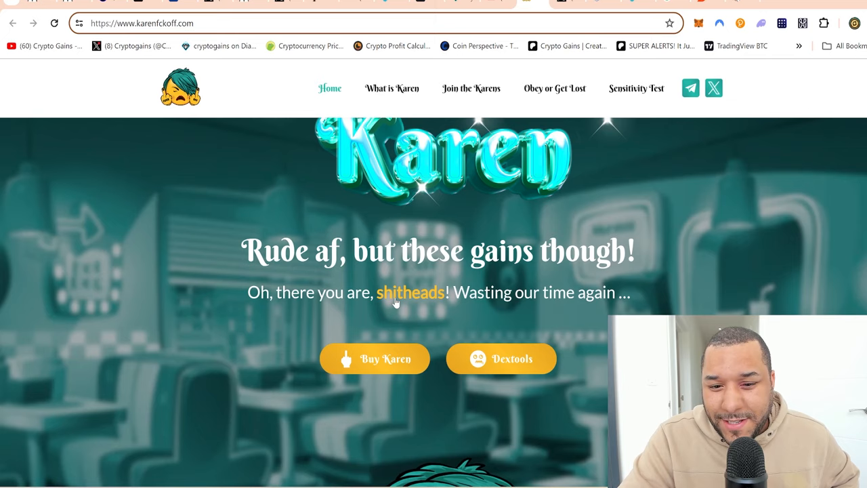
{"action": "scroll", "scroll_direction": "down", "scroll_amount": 3}
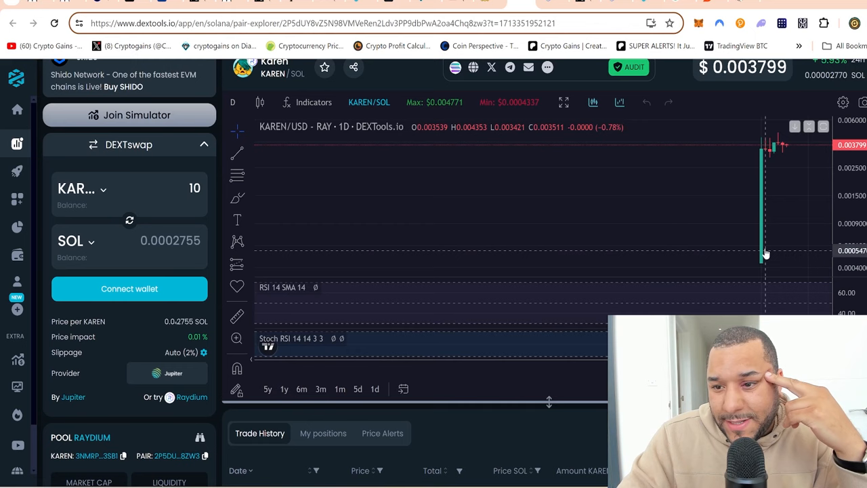
- Scroll the DEXTools KAREN/SOL page to review recent buys and sells in Trade History
{"action": "scroll", "scroll_direction": "down", "scroll_amount": 3}
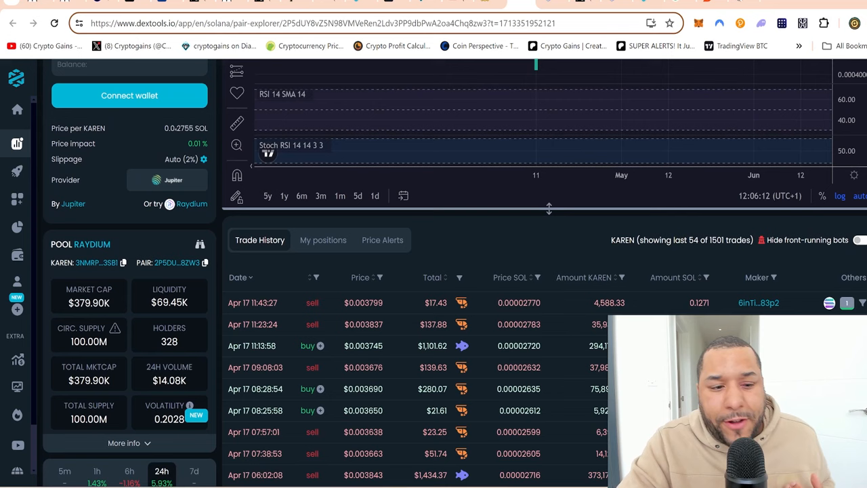
{"action": "scroll", "scroll_direction": "up", "scroll_amount": 3}
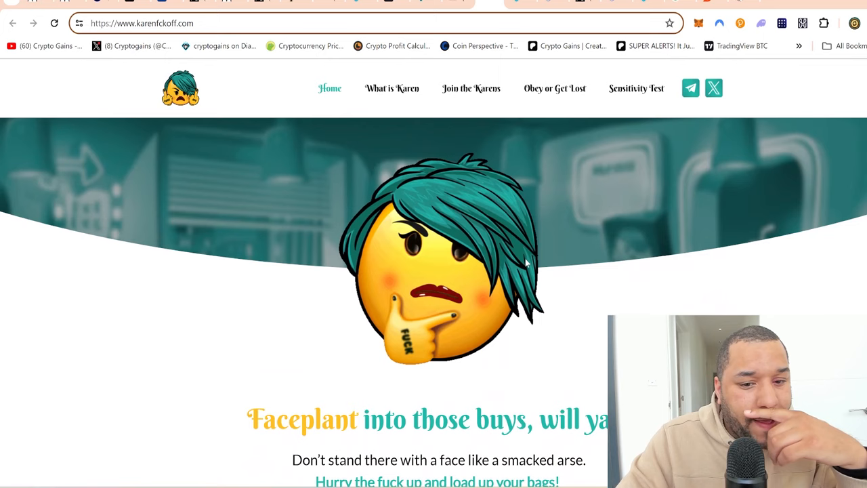
- Scroll past the token contract address box toward 'What is a Karen?'
{"action": "scroll", "scroll_direction": "down", "scroll_amount": 3}
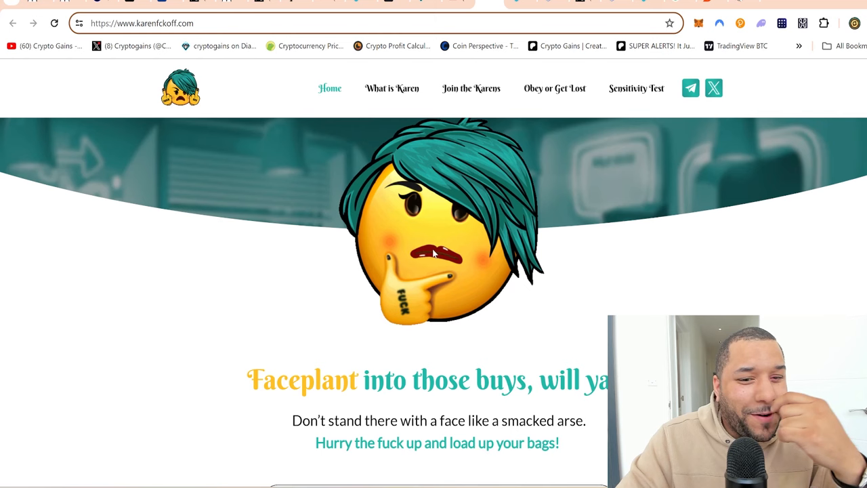
{"action": "scroll", "scroll_direction": "down", "scroll_amount": 3}
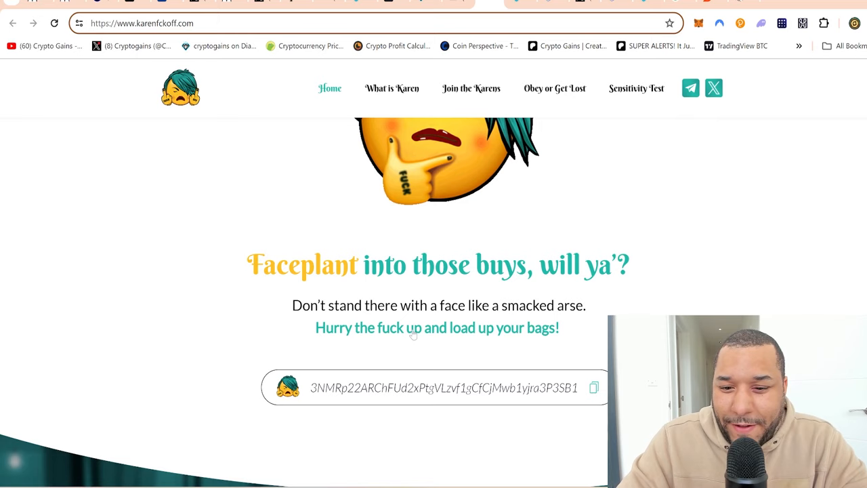
{"action": "mouse_move", "coordinate": [593, 308]}
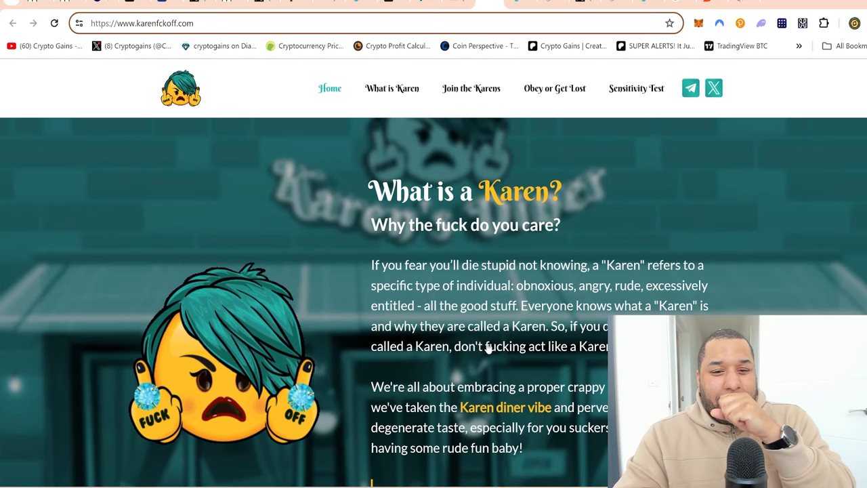
- Read through 'What is a Karen?' down to the 'What to expect?' section
{"action": "scroll", "scroll_direction": "down", "scroll_amount": 3}
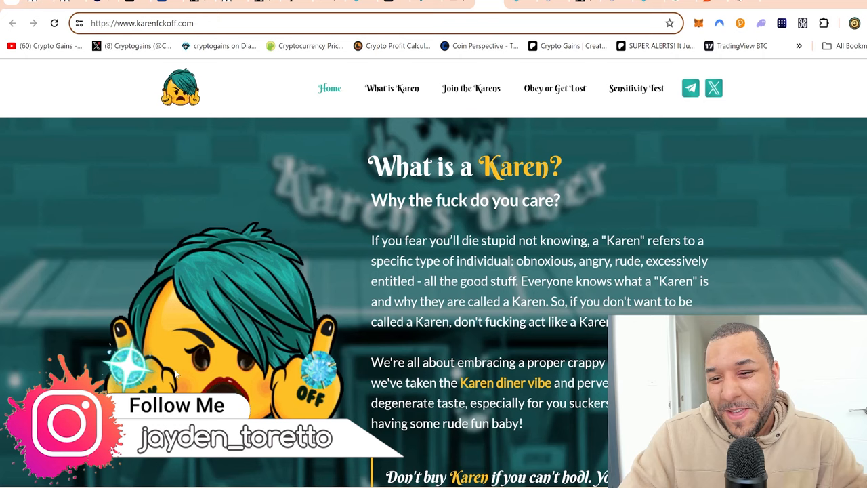
{"action": "scroll", "scroll_direction": "down", "scroll_amount": 3}
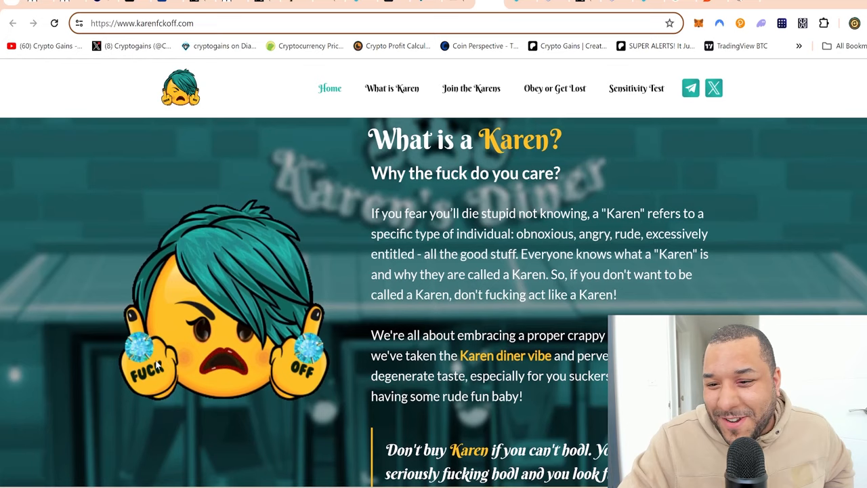
{"action": "scroll", "scroll_direction": "down", "scroll_amount": 3}
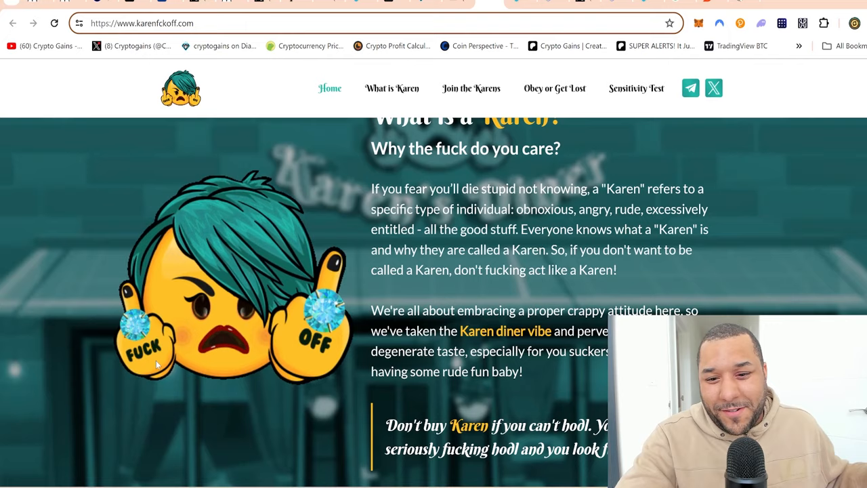
{"action": "scroll", "scroll_direction": "down", "scroll_amount": 3}
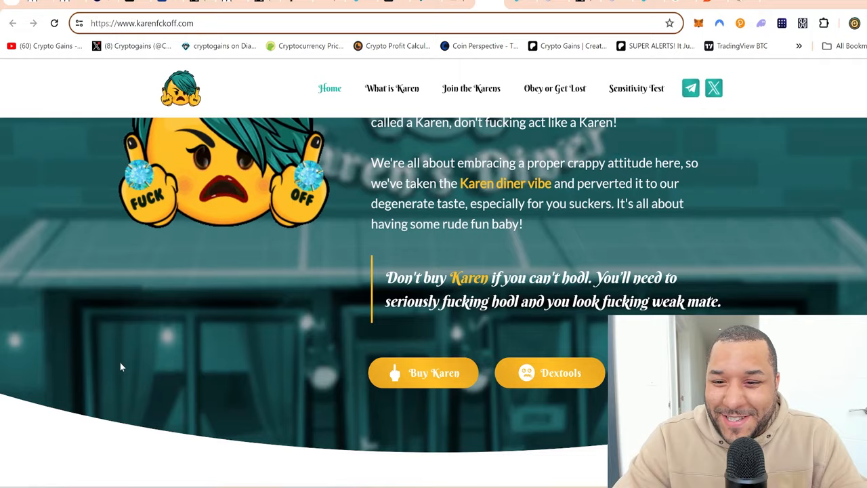
{"action": "scroll", "scroll_direction": "down", "scroll_amount": 3}
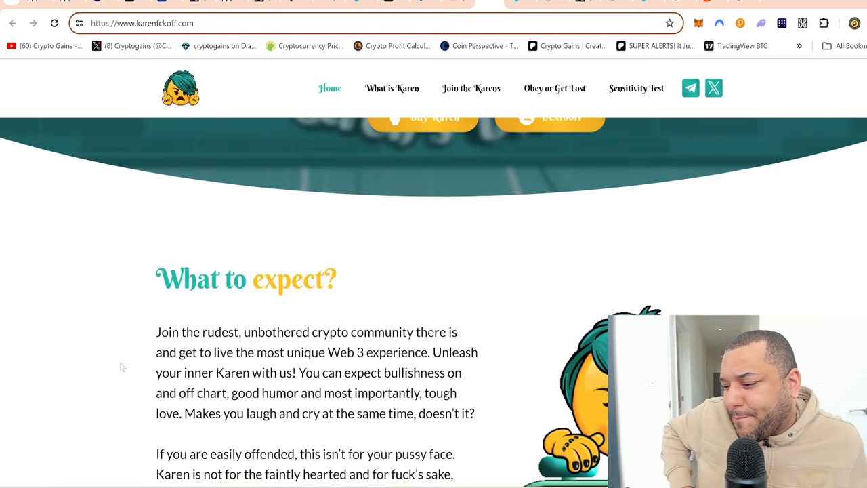
- Read 'What to expect?' past its Telegram and Twitter buttons toward 'Obey or Get Lost'
{"action": "scroll", "scroll_direction": "down", "scroll_amount": 3}
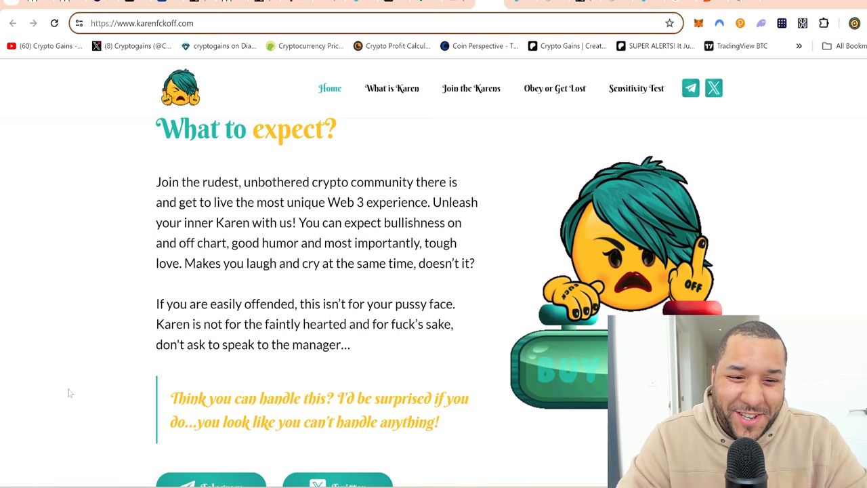
{"action": "scroll", "scroll_direction": "down", "scroll_amount": 3}
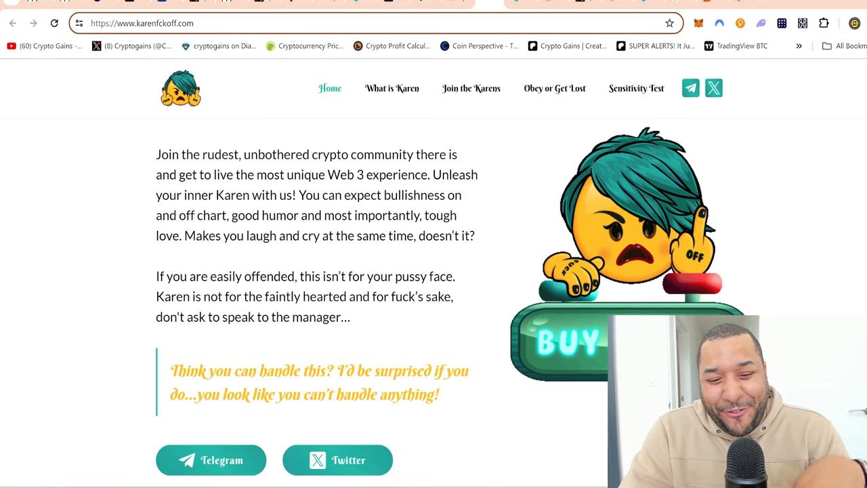
{"action": "scroll", "scroll_direction": "down", "scroll_amount": 3}
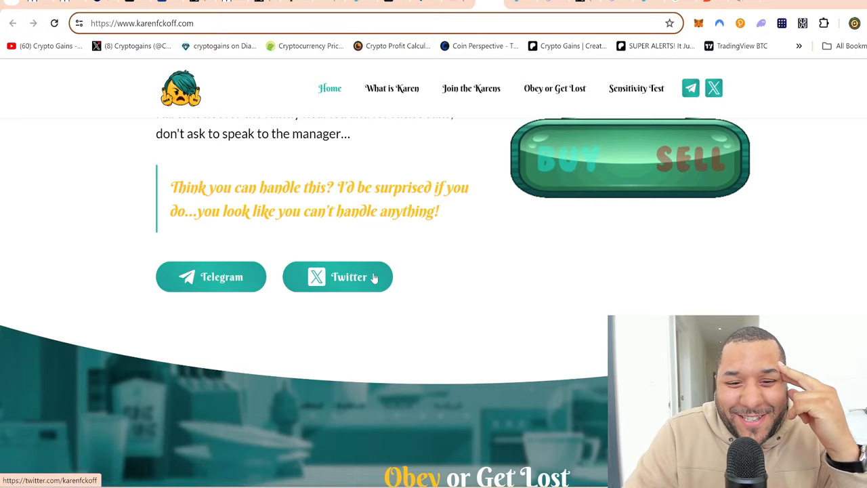
- Scroll past the 'Obey or Get Lost' rules to the interactive quiz
{"action": "scroll", "scroll_direction": "down", "scroll_amount": 3}
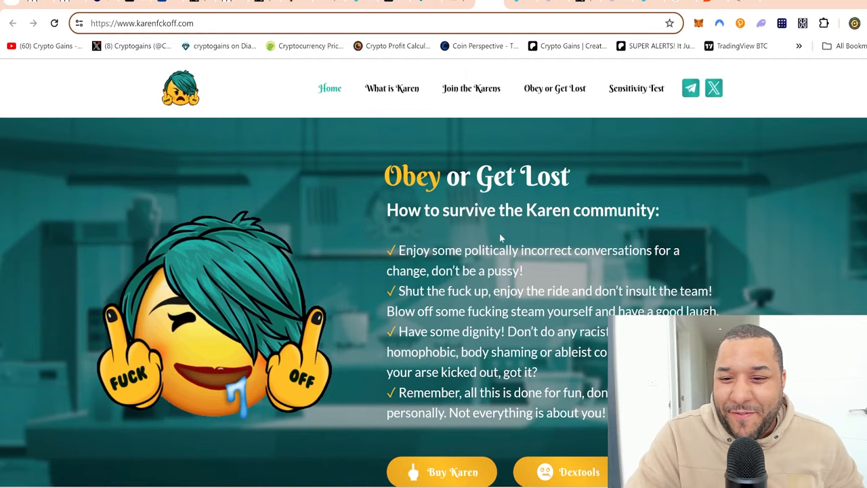
{"action": "scroll", "scroll_direction": "down", "scroll_amount": 3}
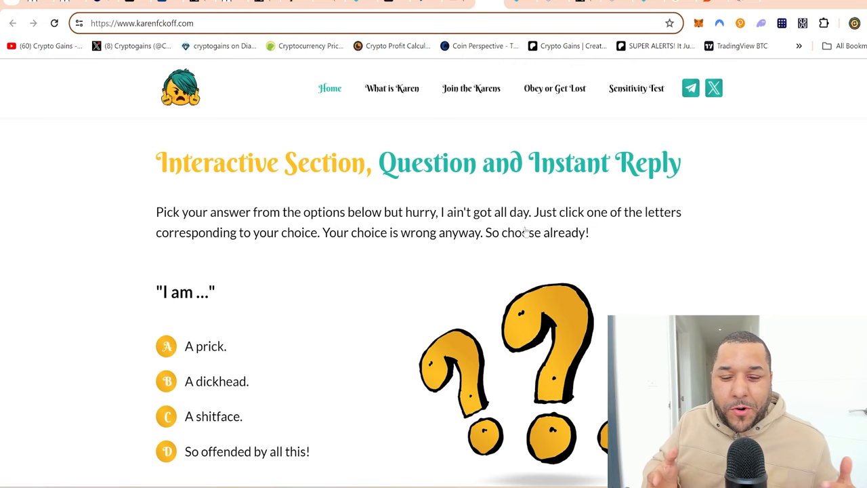
{"action": "mouse_move", "coordinate": [515, 248]}
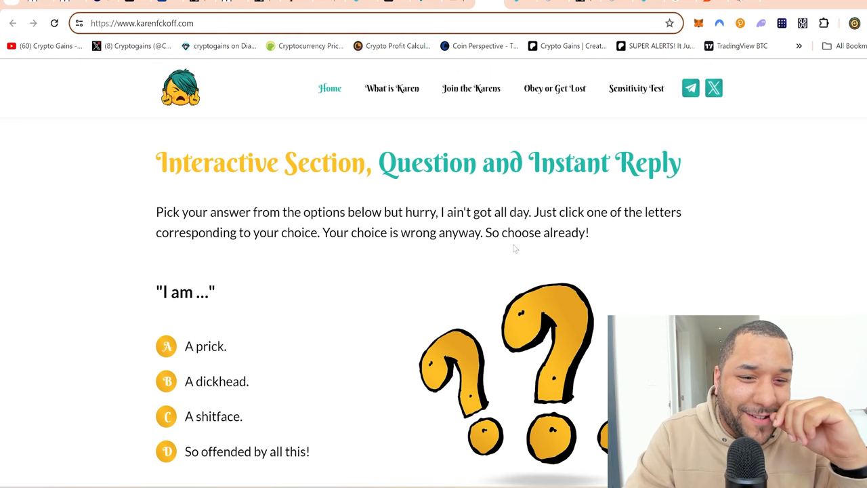
{"action": "mouse_move", "coordinate": [399, 236]}
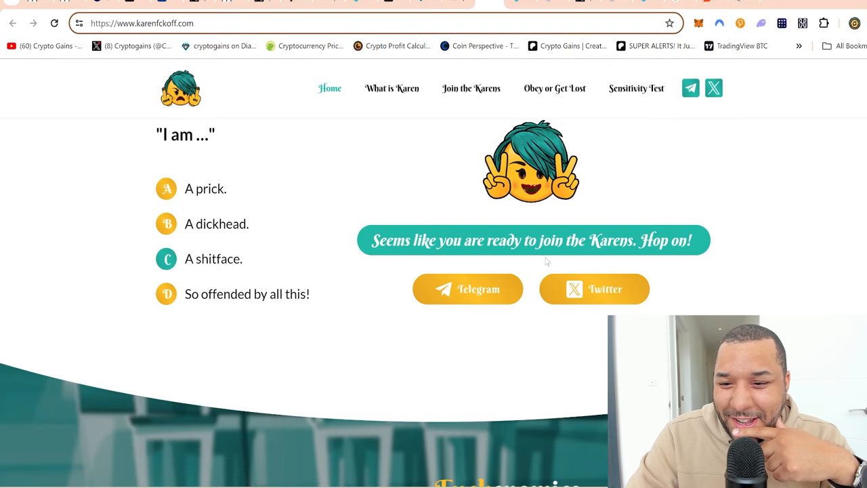
- Pick quiz answer D, 'So offended by all this!', and scroll down to Fuckenomics
{"action": "left_click", "coordinate": [166, 294]}
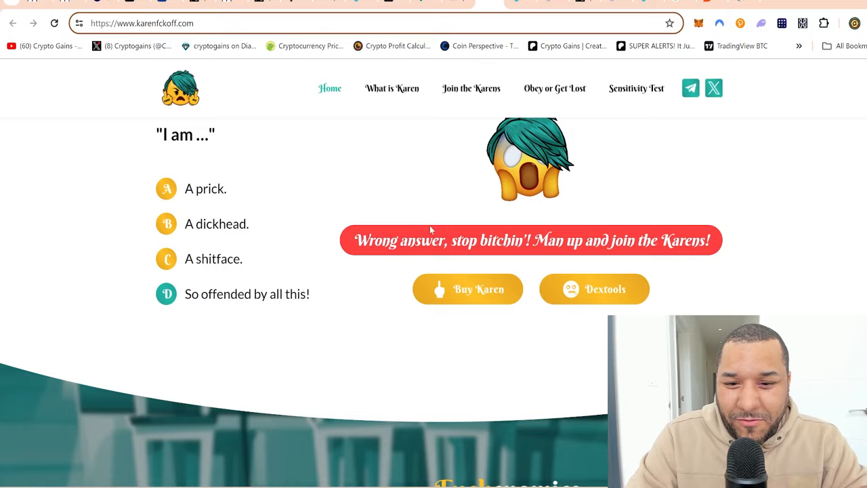
{"action": "scroll", "scroll_direction": "down", "scroll_amount": 3}
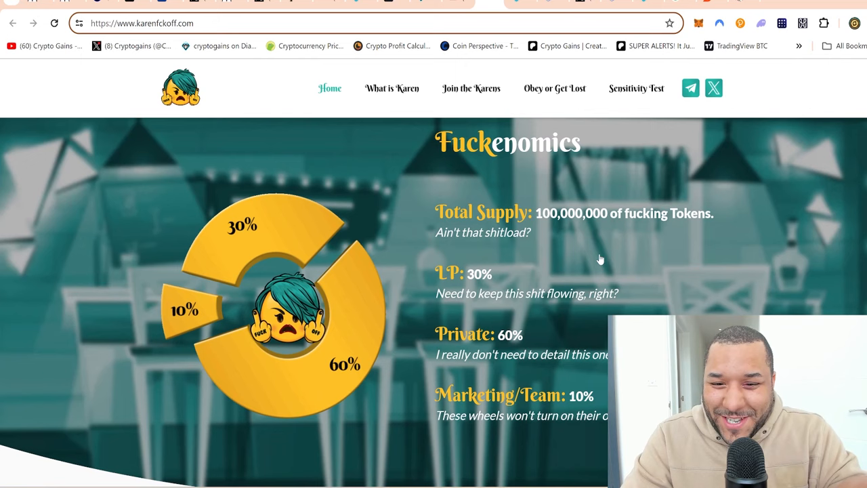
- Scroll past the Fuckenomics supply breakdown to 'Still feeling the burn from the last crypto crash?'
{"action": "scroll", "scroll_direction": "down", "scroll_amount": 3}
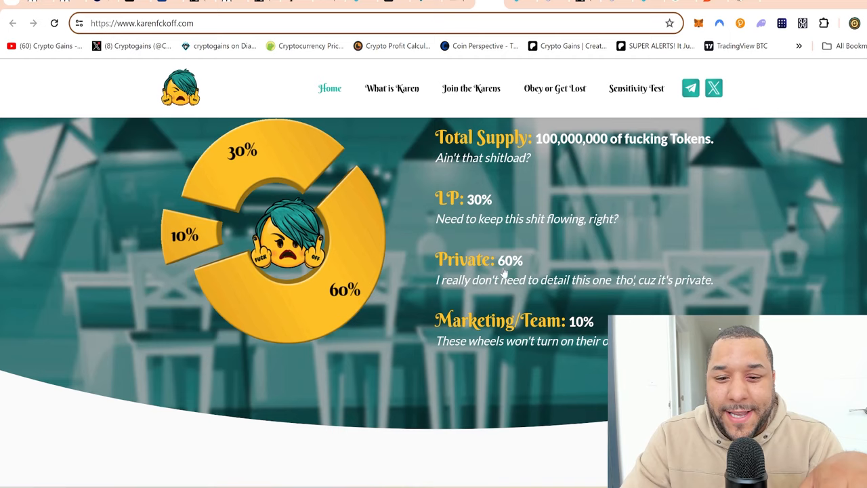
{"action": "scroll", "scroll_direction": "down", "scroll_amount": 3}
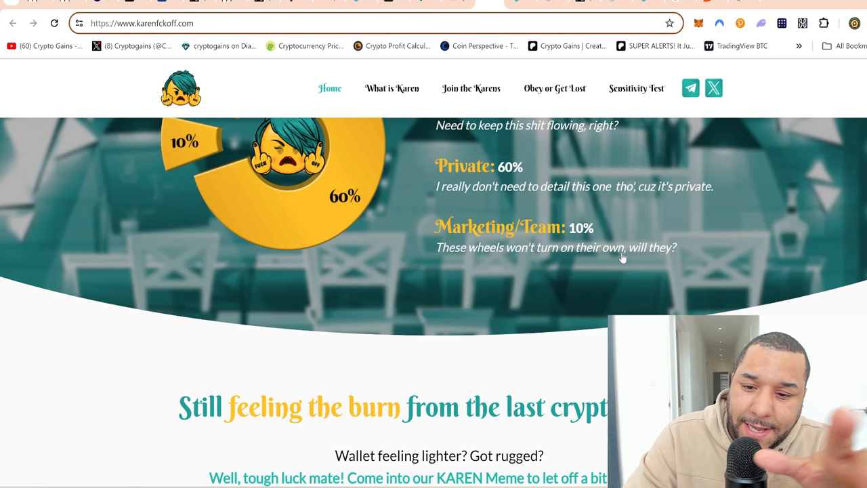
{"action": "scroll", "scroll_direction": "down", "scroll_amount": 3}
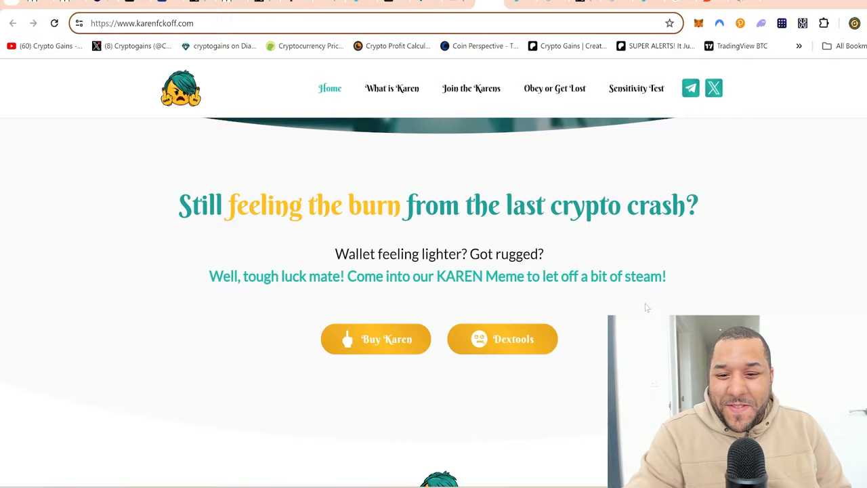
- Scroll down to the socials footer with DEXTools and CoinGecko logos, then back up
{"action": "scroll", "scroll_direction": "down", "scroll_amount": 3}
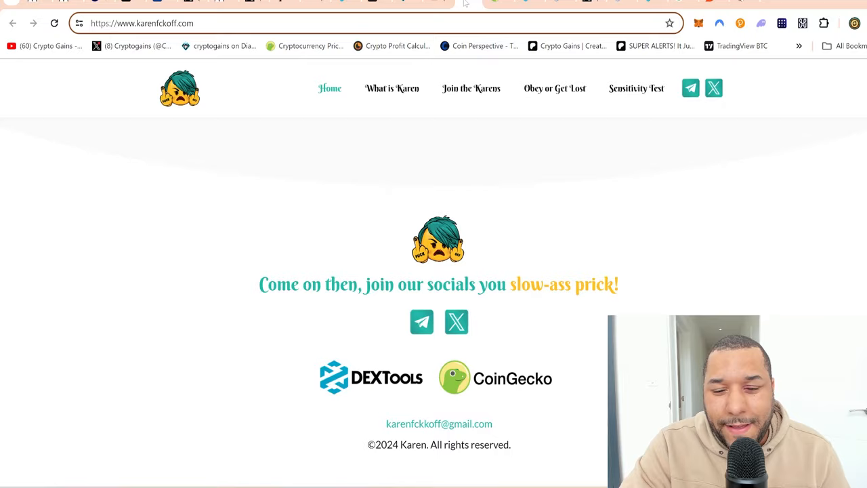
{"action": "scroll", "scroll_direction": "up", "scroll_amount": 3}
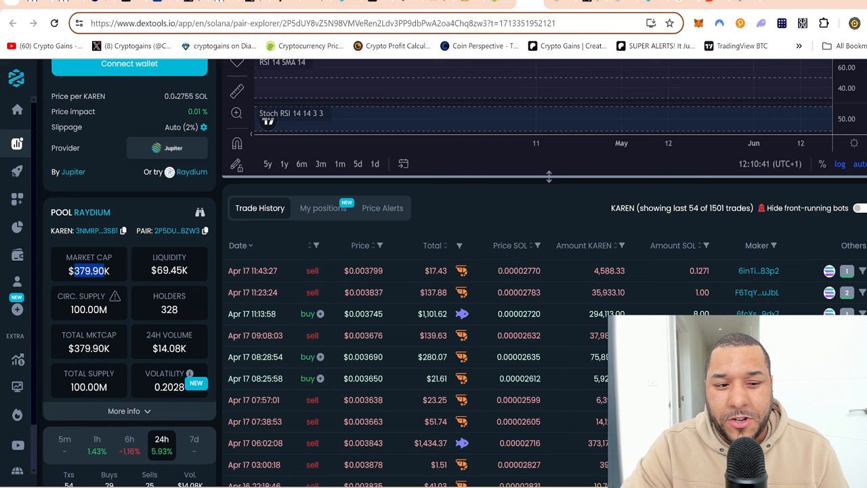
- Scroll back up to the KAREN/SOL price chart and swap panel
{"action": "scroll", "scroll_direction": "up", "scroll_amount": 3}
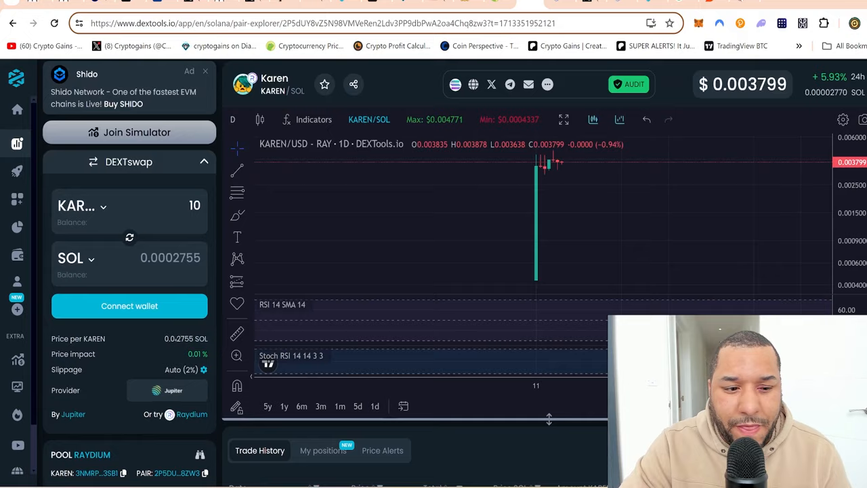